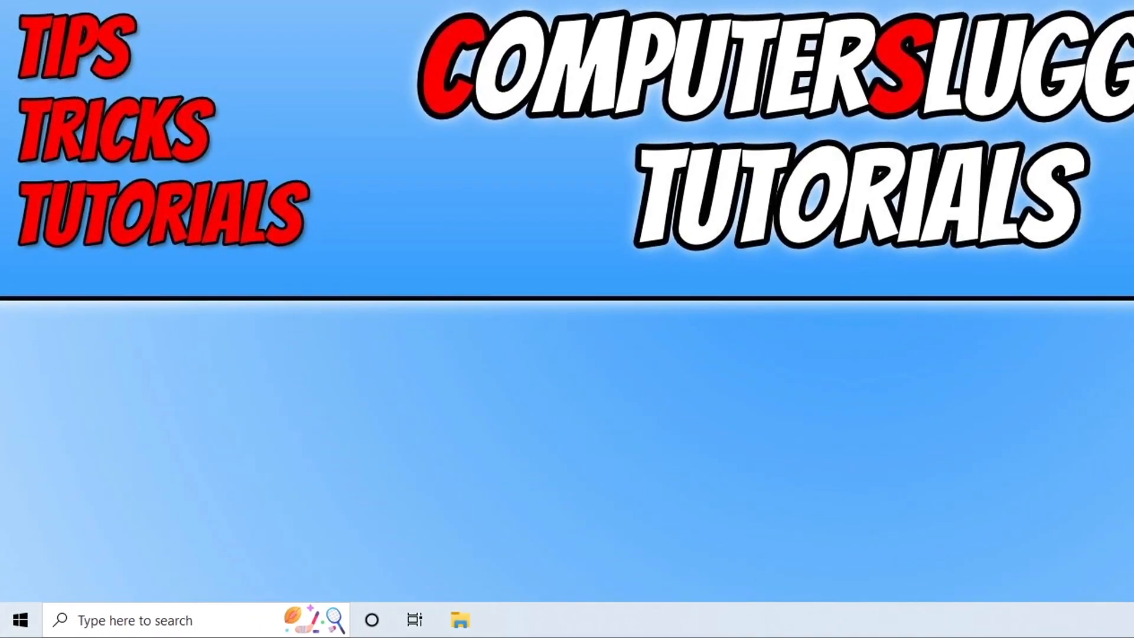
Right-click the Start button to bring up the Win+X power-user menu
right_click(19, 620)
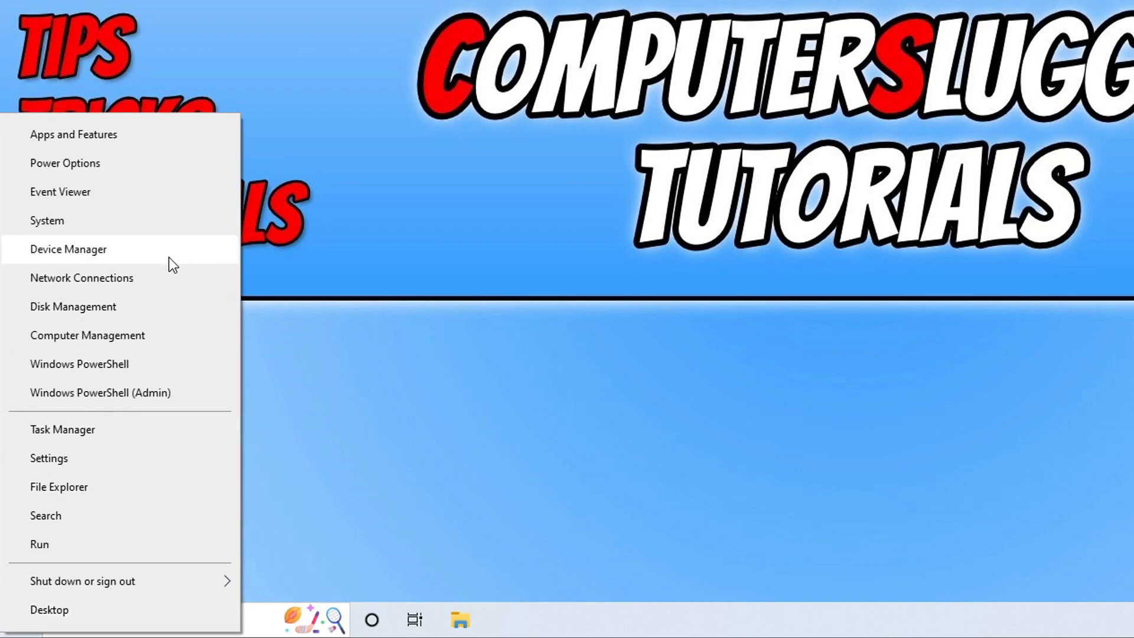
Open Device Manager and expand Processors to show the AMD Ryzen 5 5600G entries
left_click(68, 248)
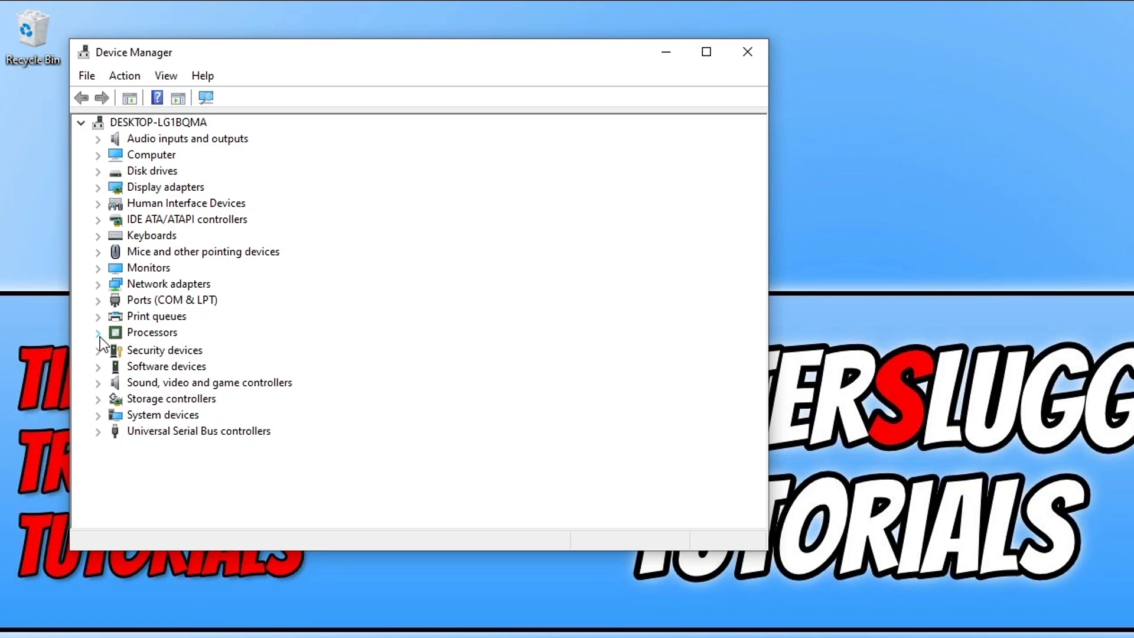
left_click(98, 332)
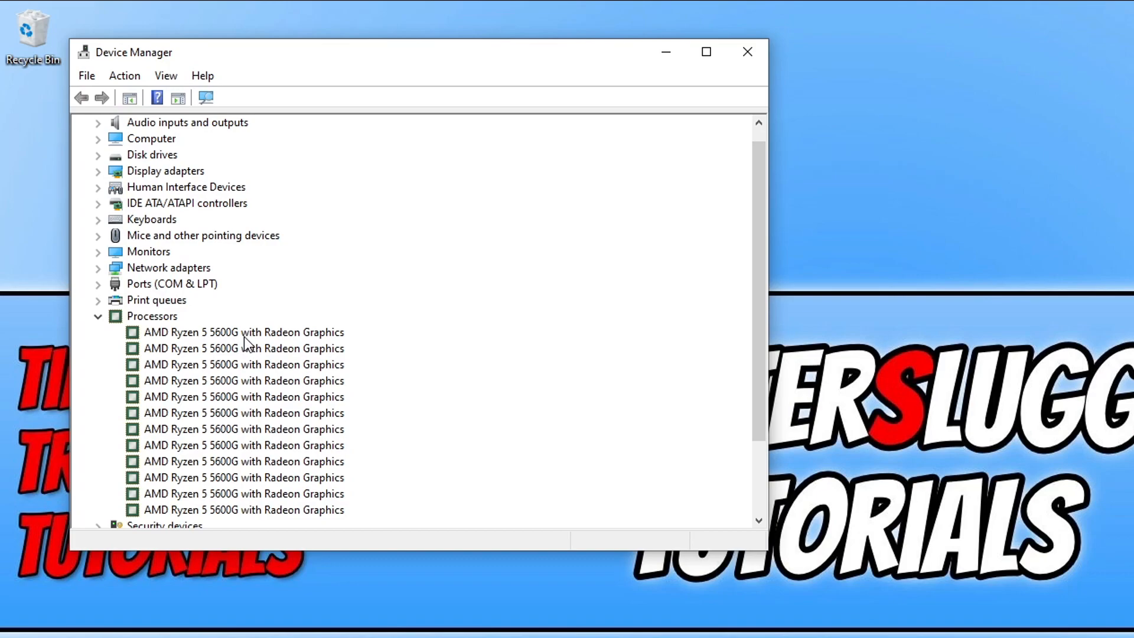
mouse_move(266, 359)
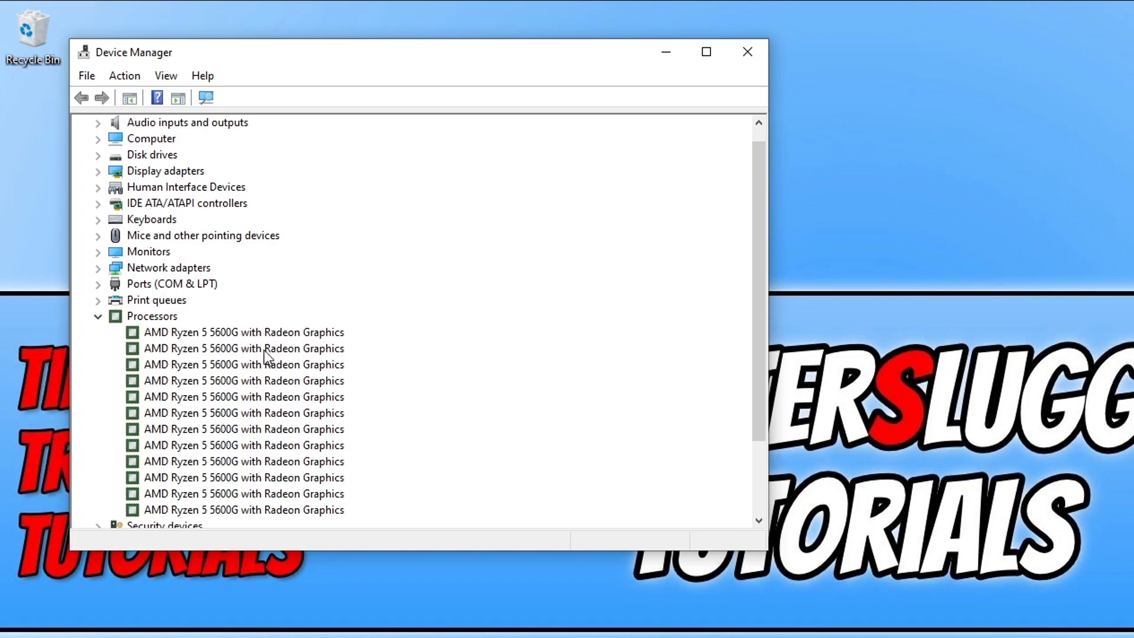
mouse_move(318, 344)
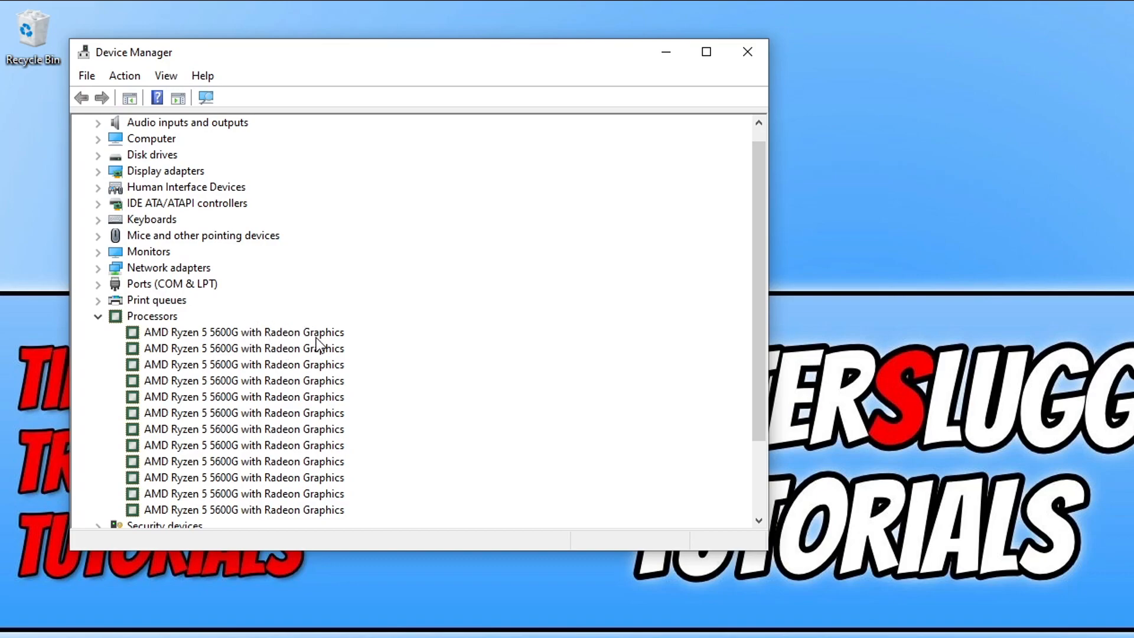
mouse_move(423, 349)
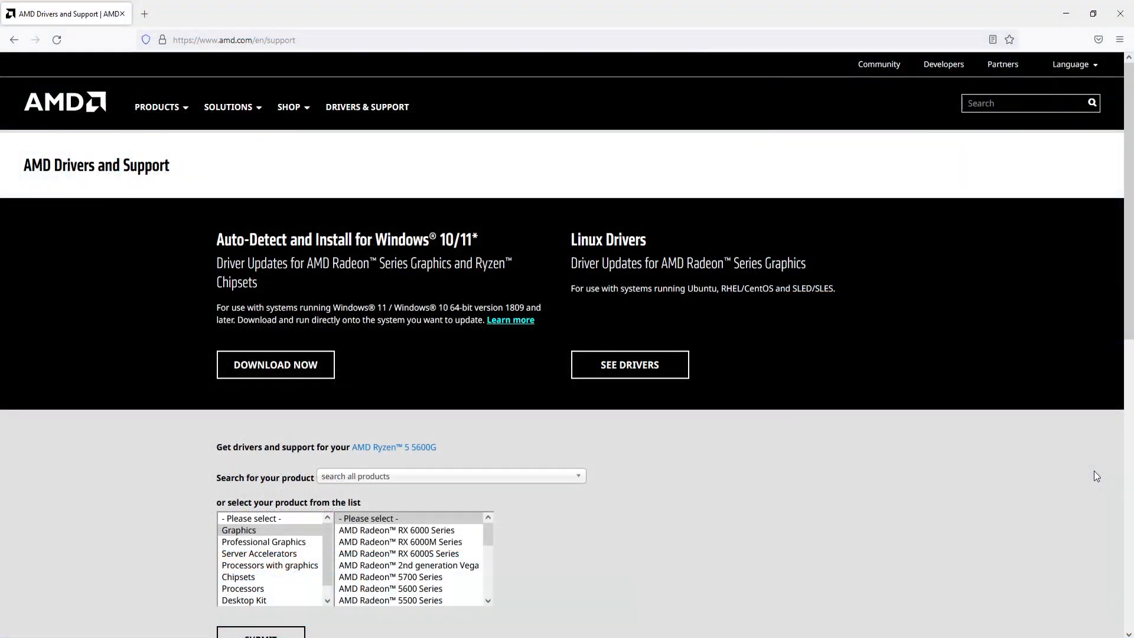
Select Processors with graphics, AMD Ryzen Processors, Ryzen 5 5000 G-Series, then Ryzen 5 5600G
scroll("down", 3)
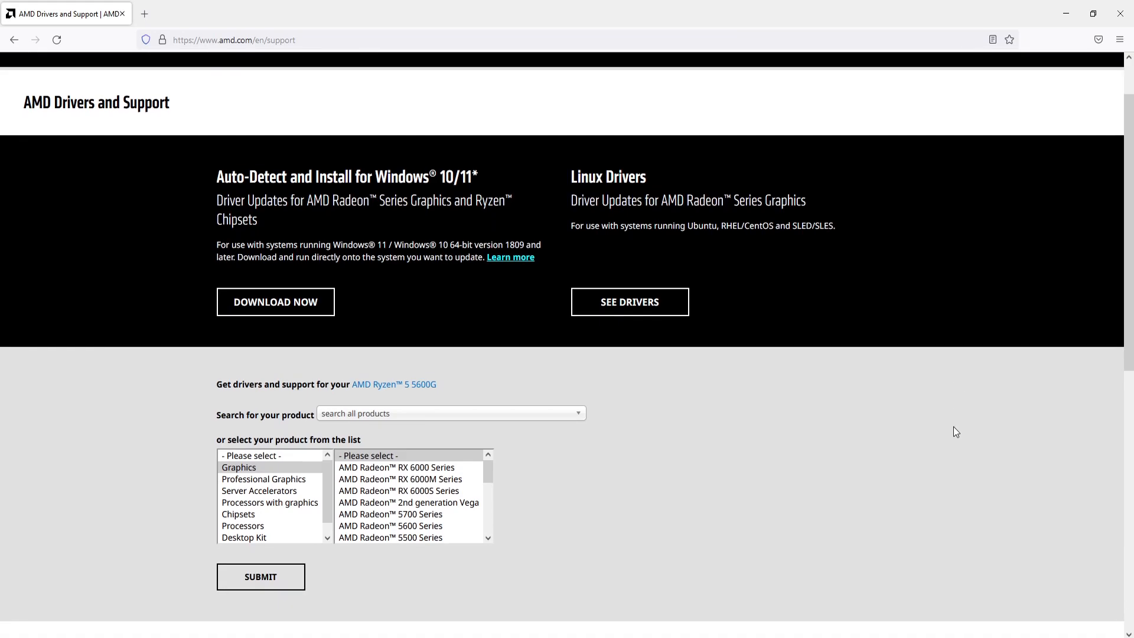
mouse_move(255, 505)
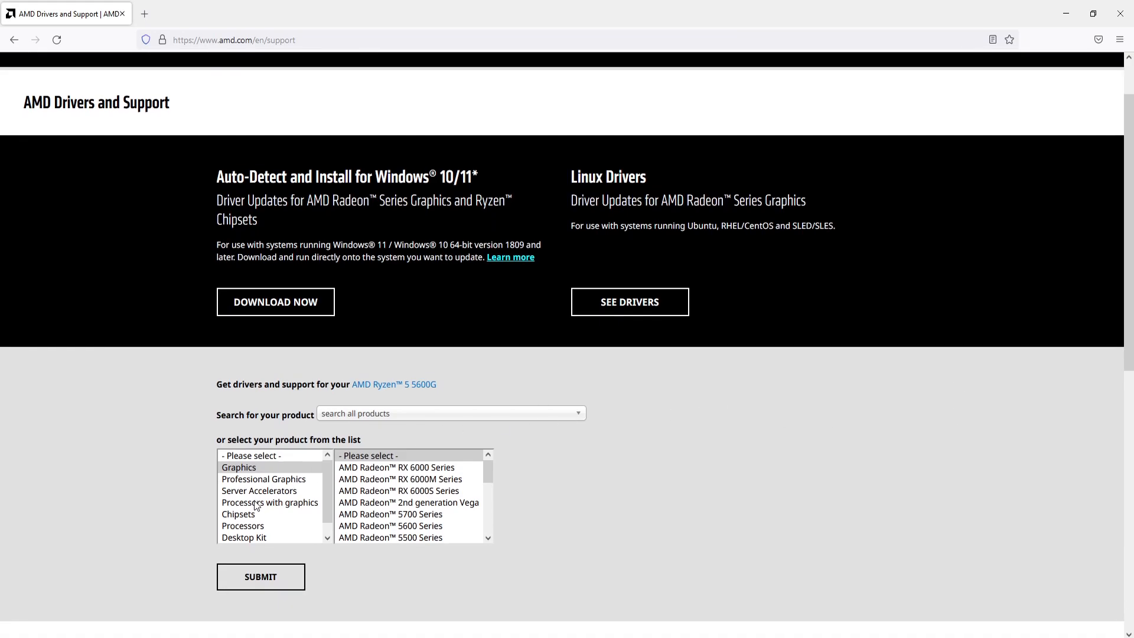
mouse_move(281, 509)
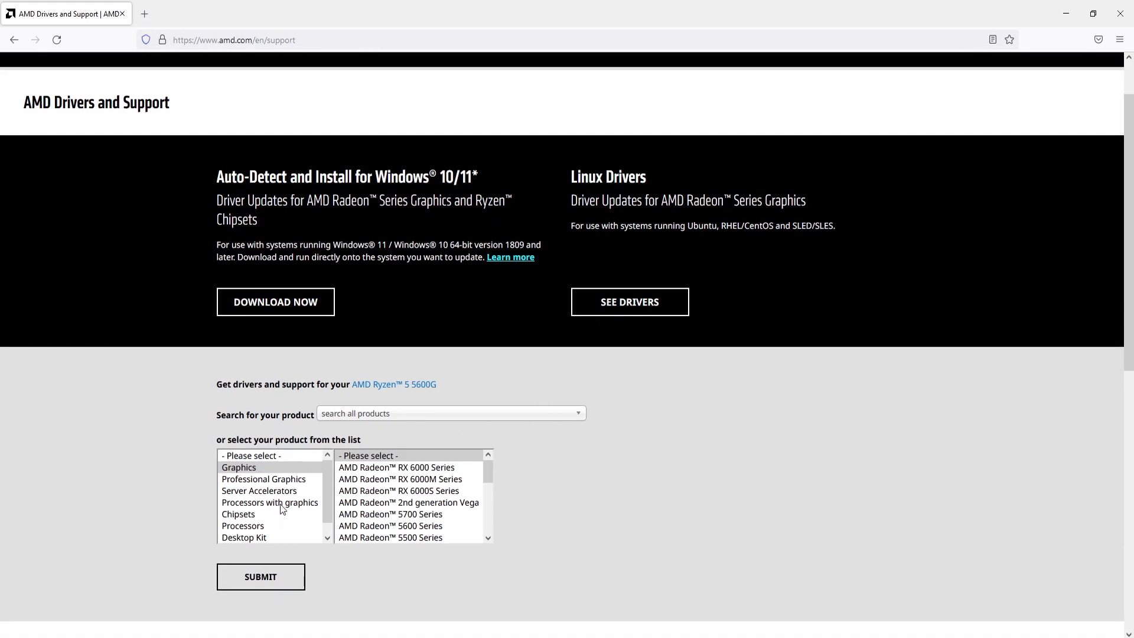
left_click(270, 502)
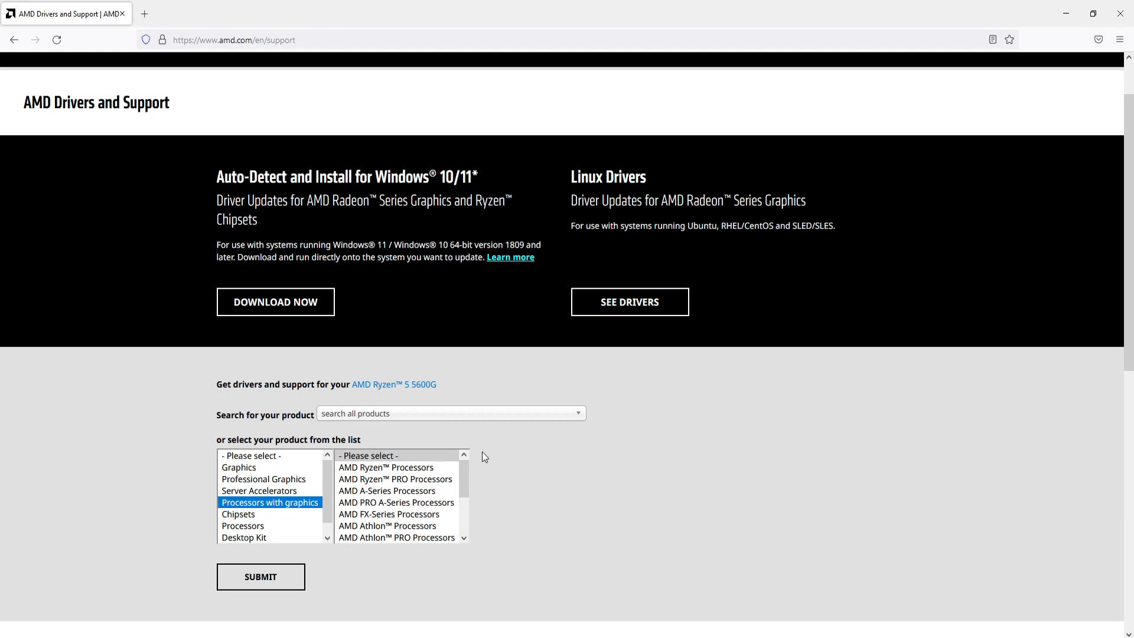
mouse_move(447, 469)
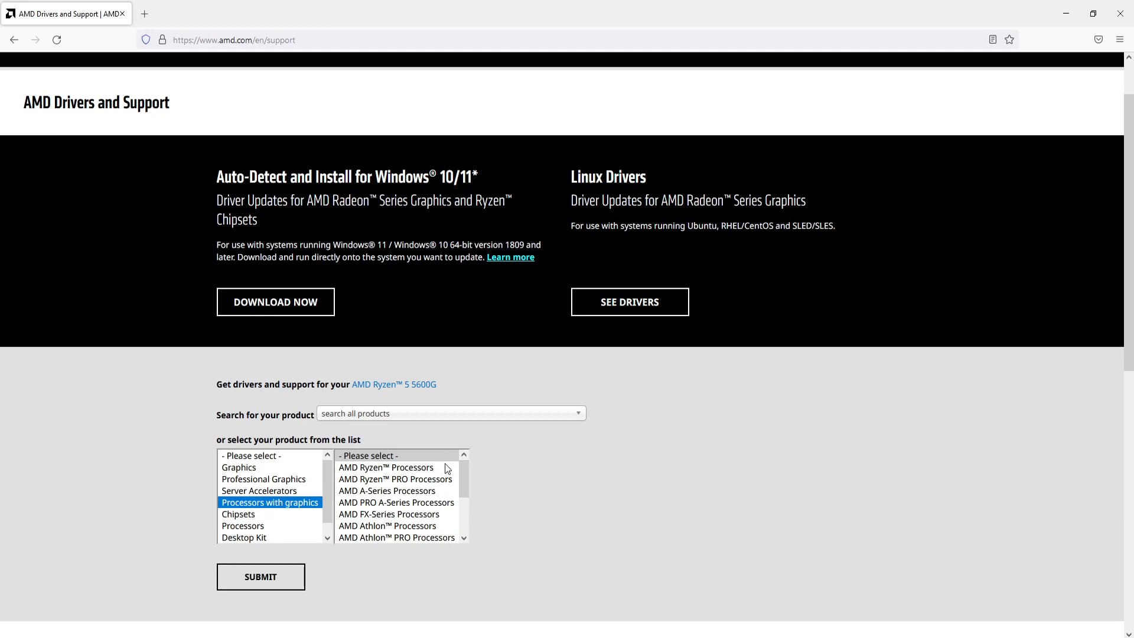
mouse_move(371, 478)
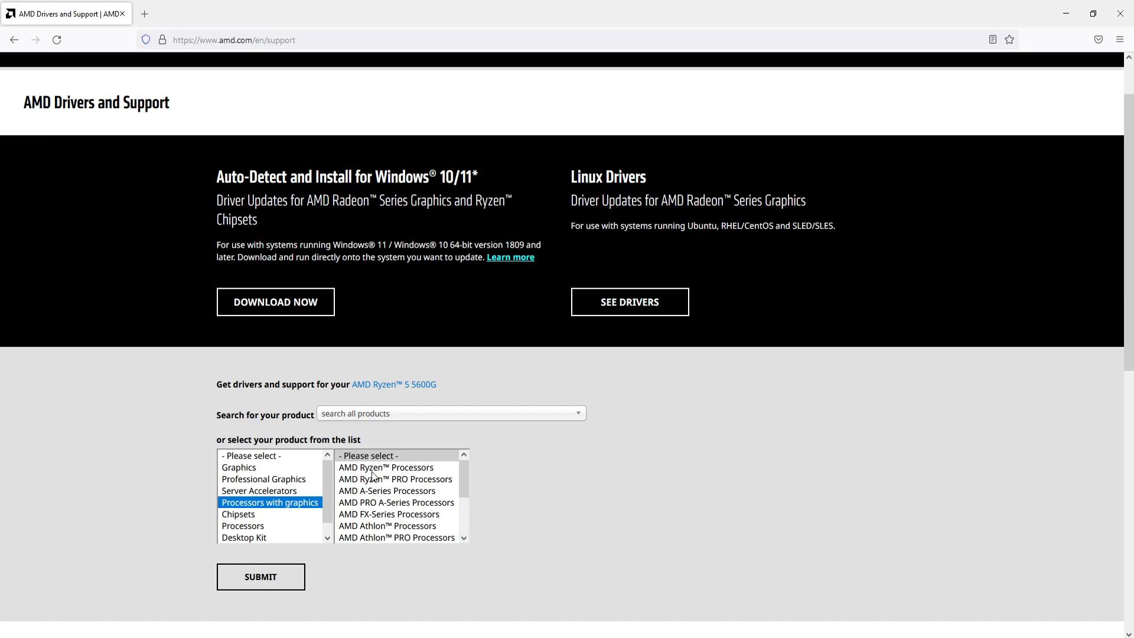
left_click(386, 467)
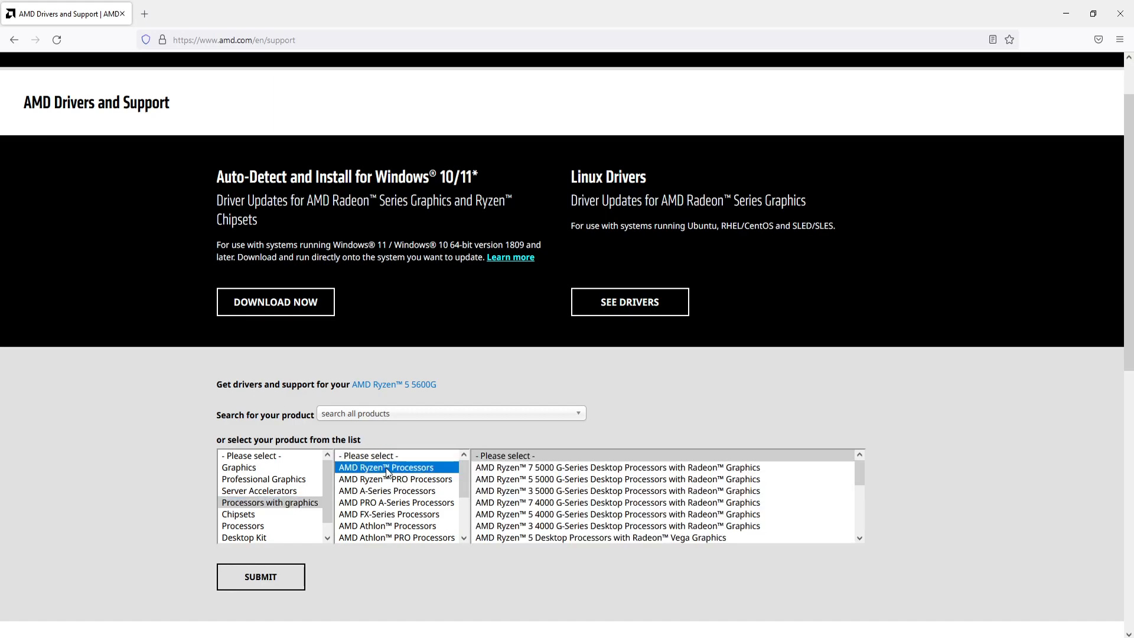
mouse_move(513, 481)
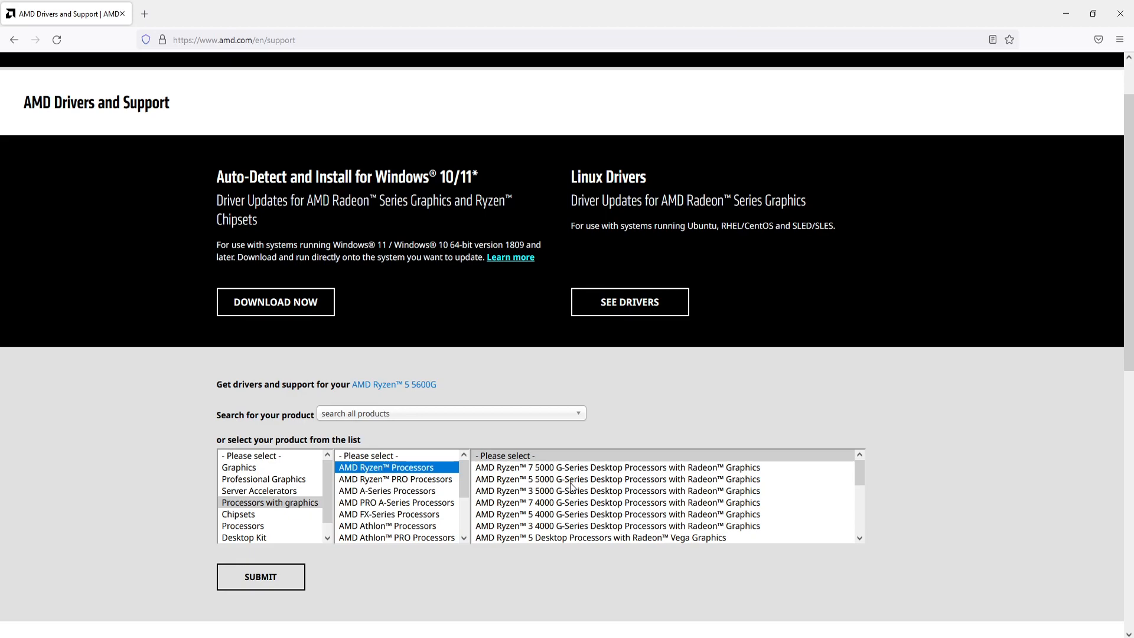
left_click(593, 479)
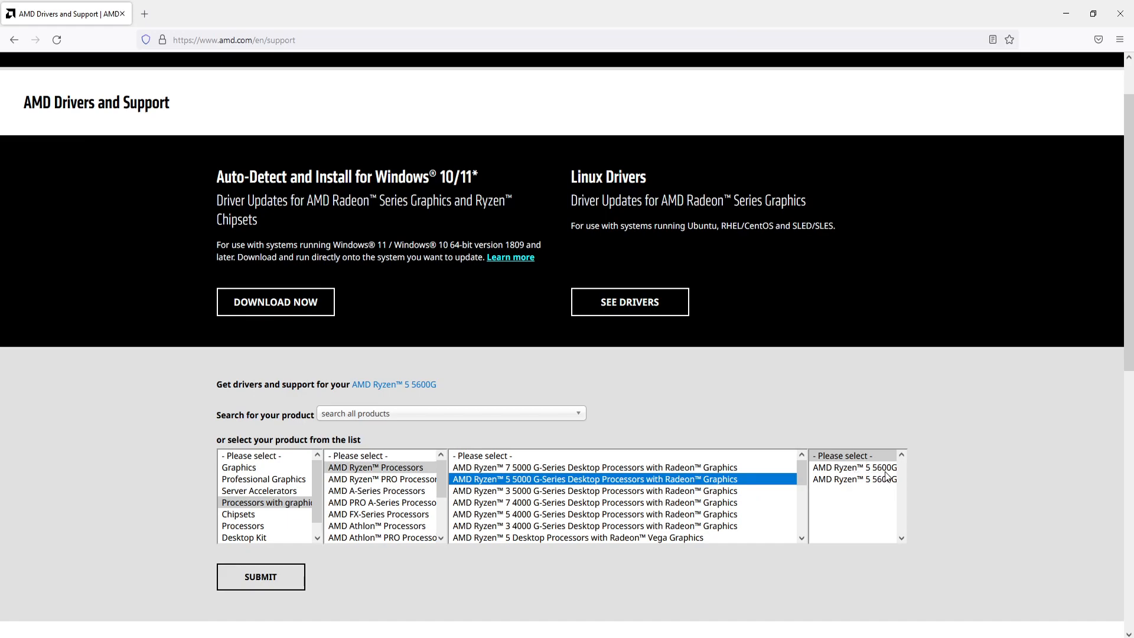
left_click(855, 467)
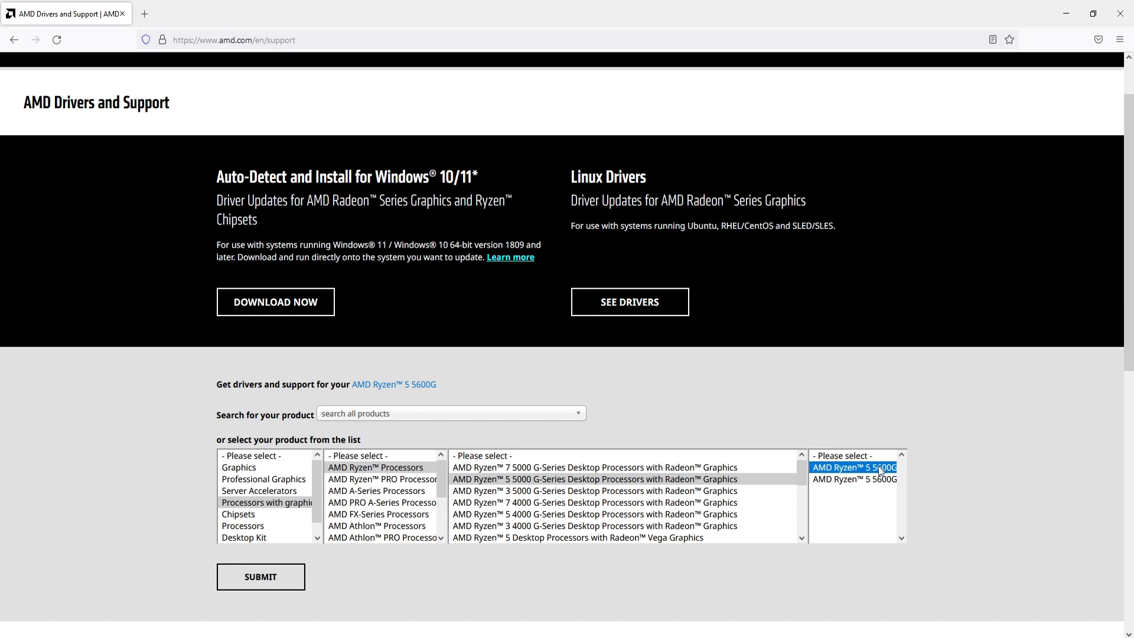
left_click(260, 576)
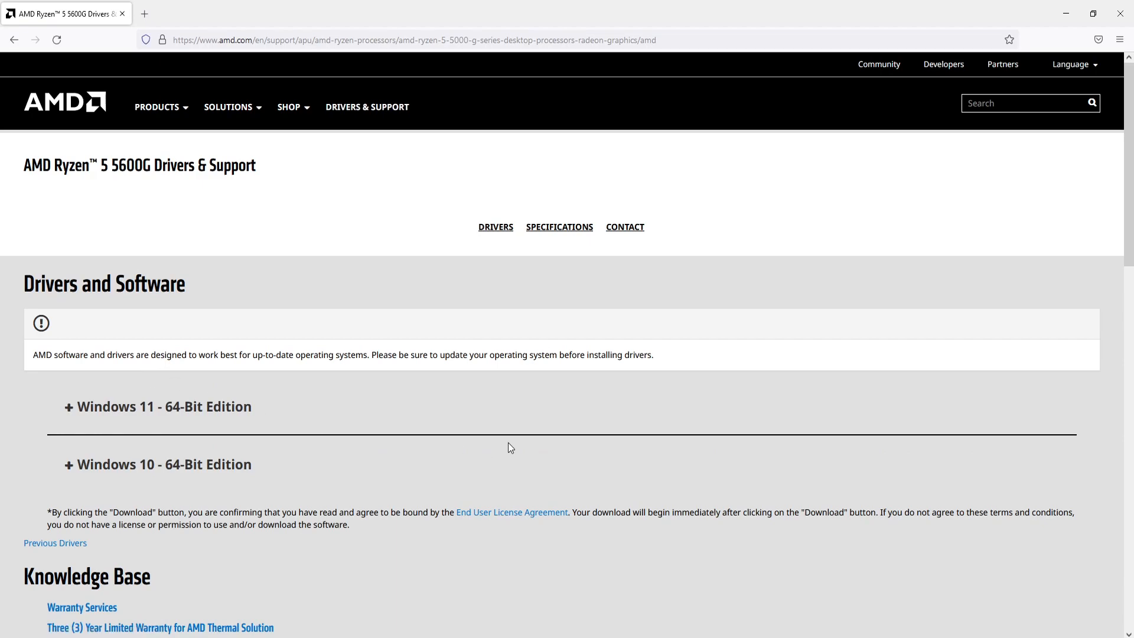
mouse_move(420, 420)
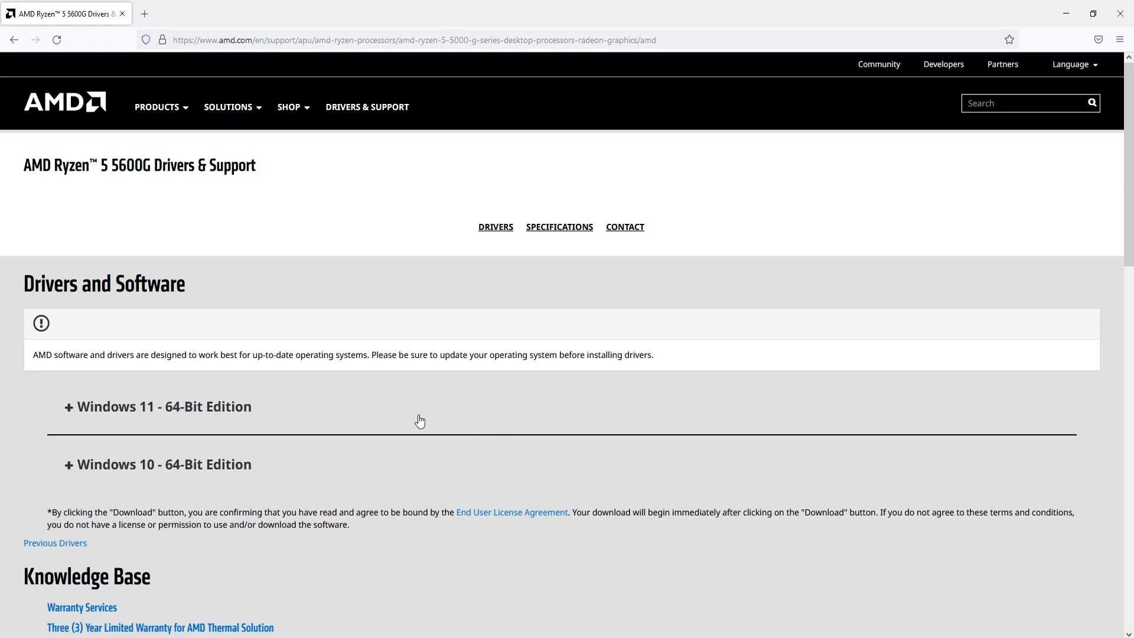
Expand the Windows 10 64-Bit section and download Adrenalin 22.7.1 Optional
left_click(163, 464)
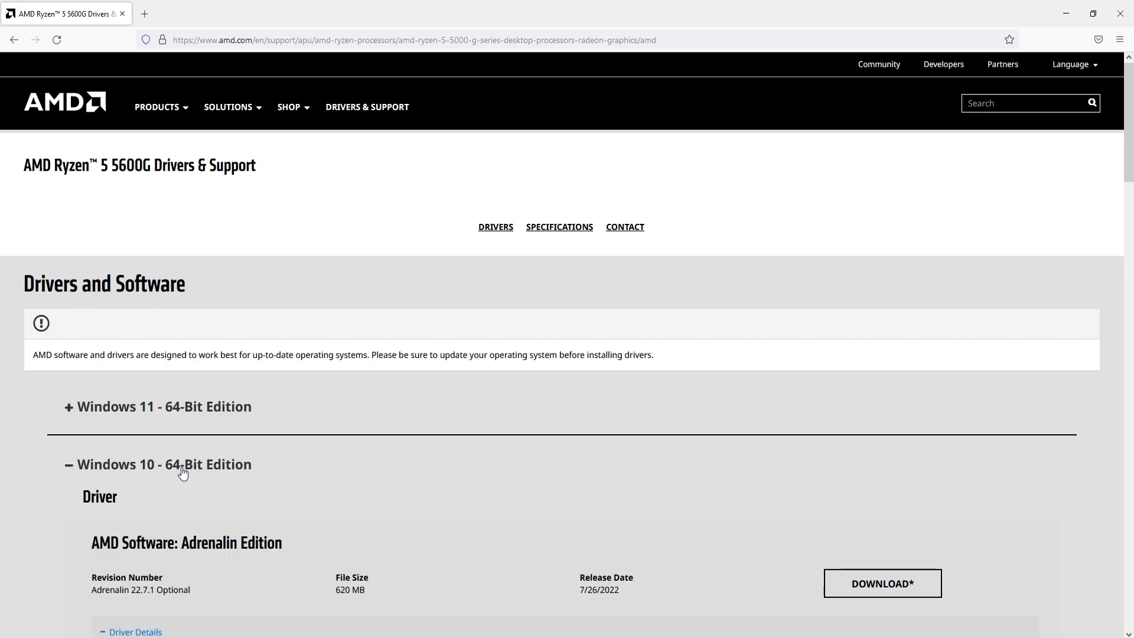
scroll("down", 3)
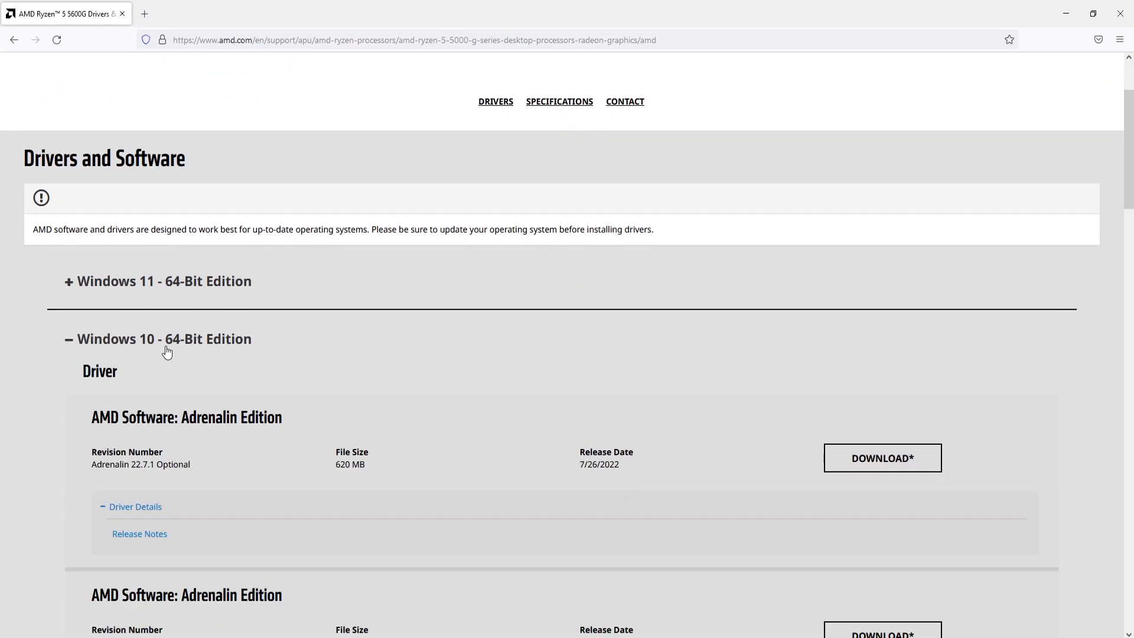
mouse_move(244, 361)
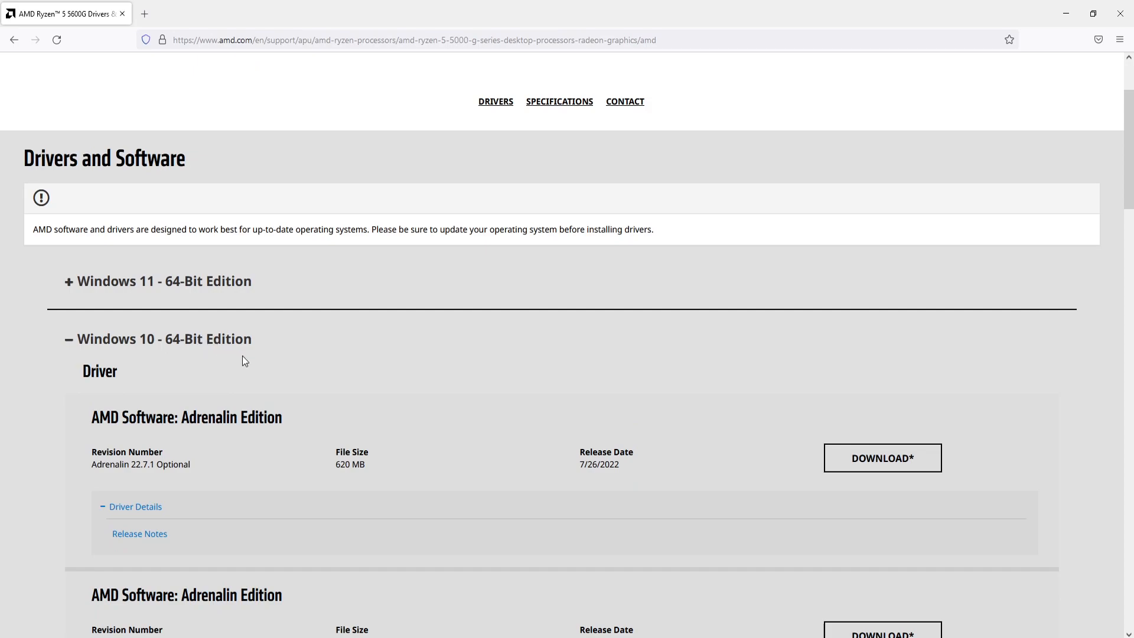
scroll("down", 3)
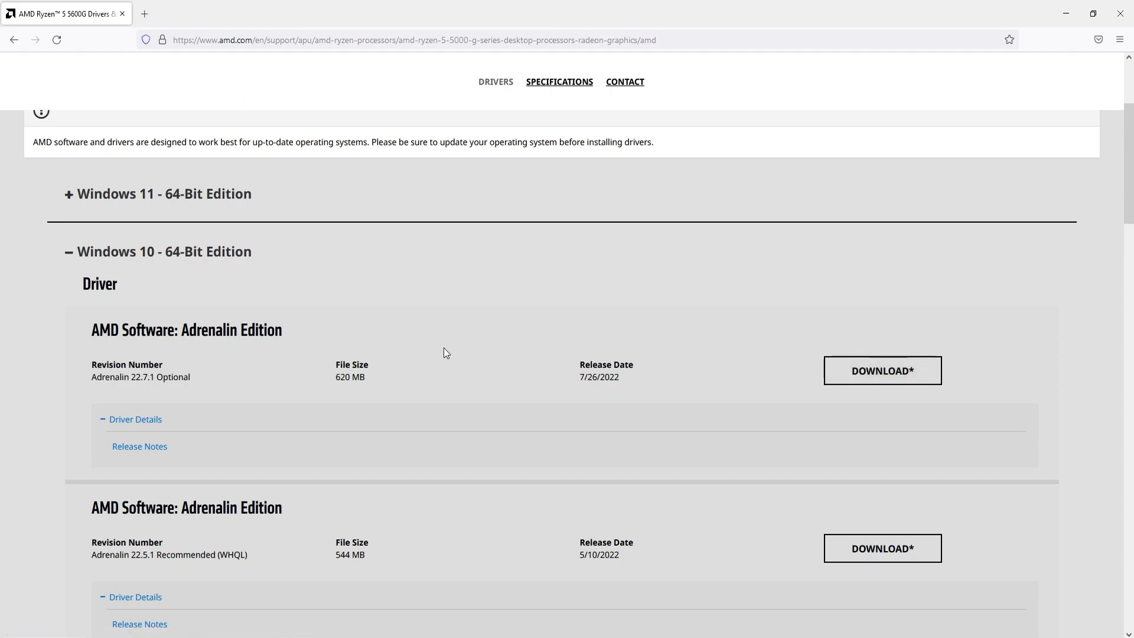
mouse_move(592, 404)
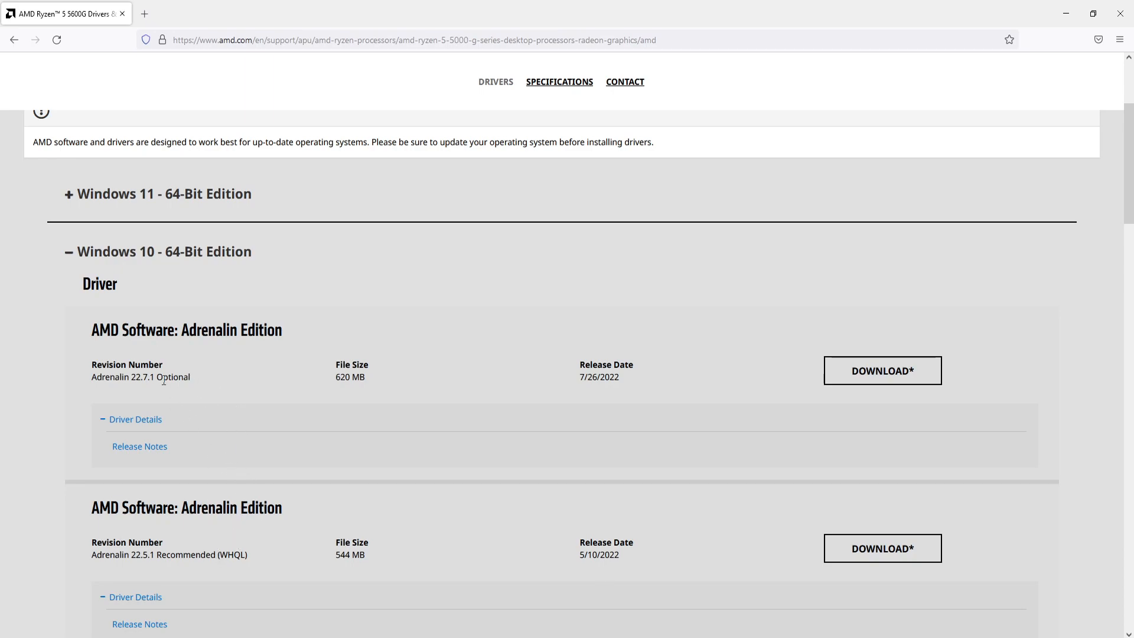
double_click(186, 554)
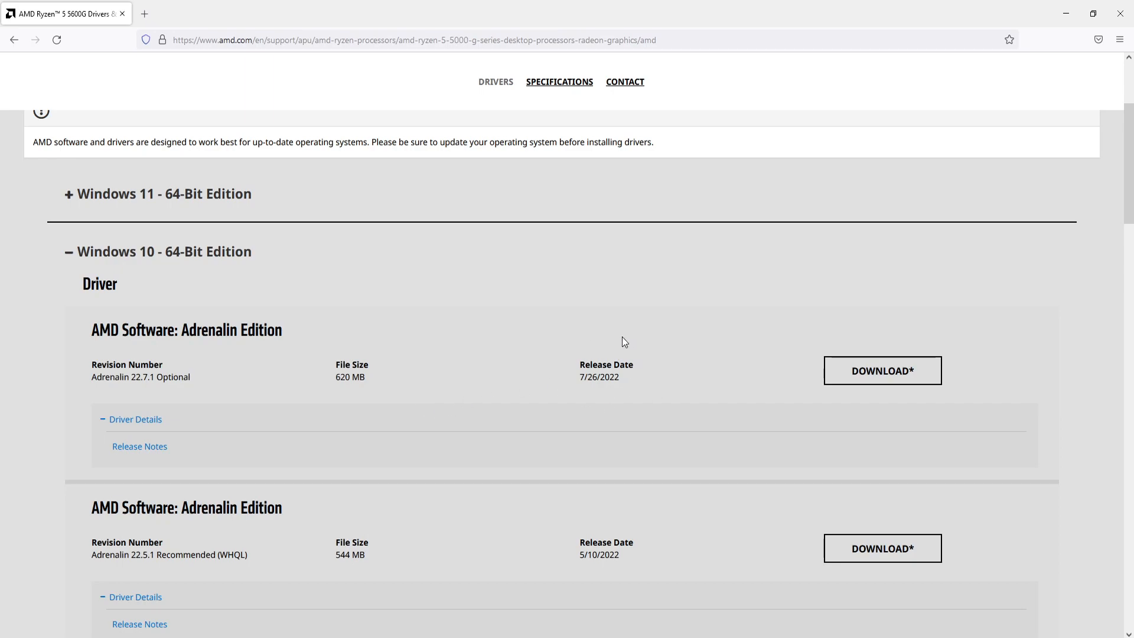
mouse_move(365, 510)
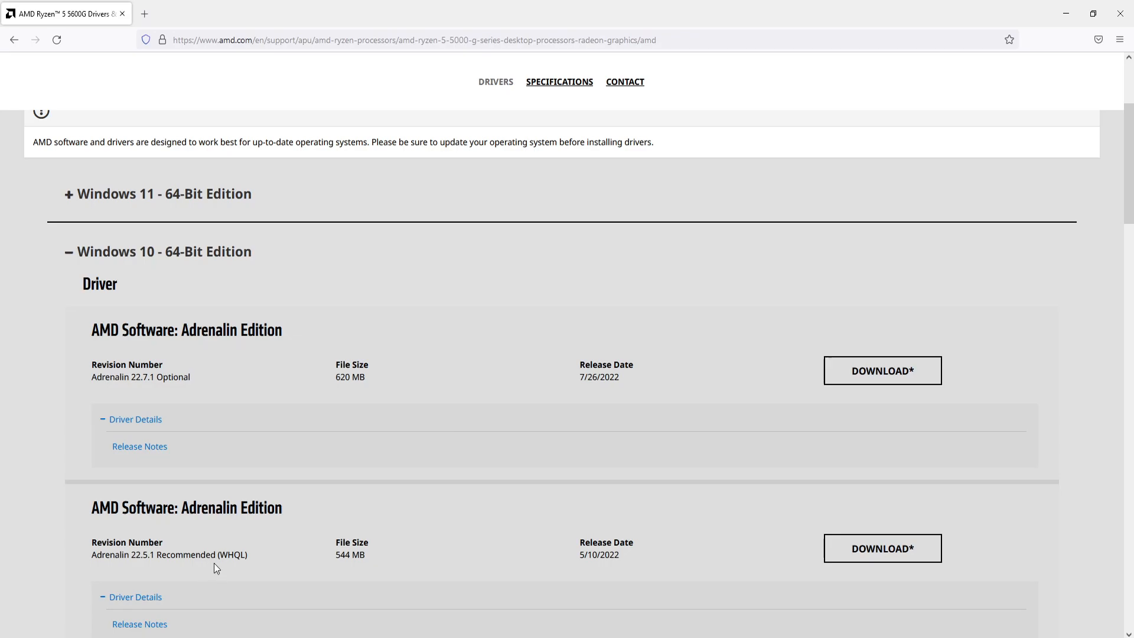
mouse_move(853, 387)
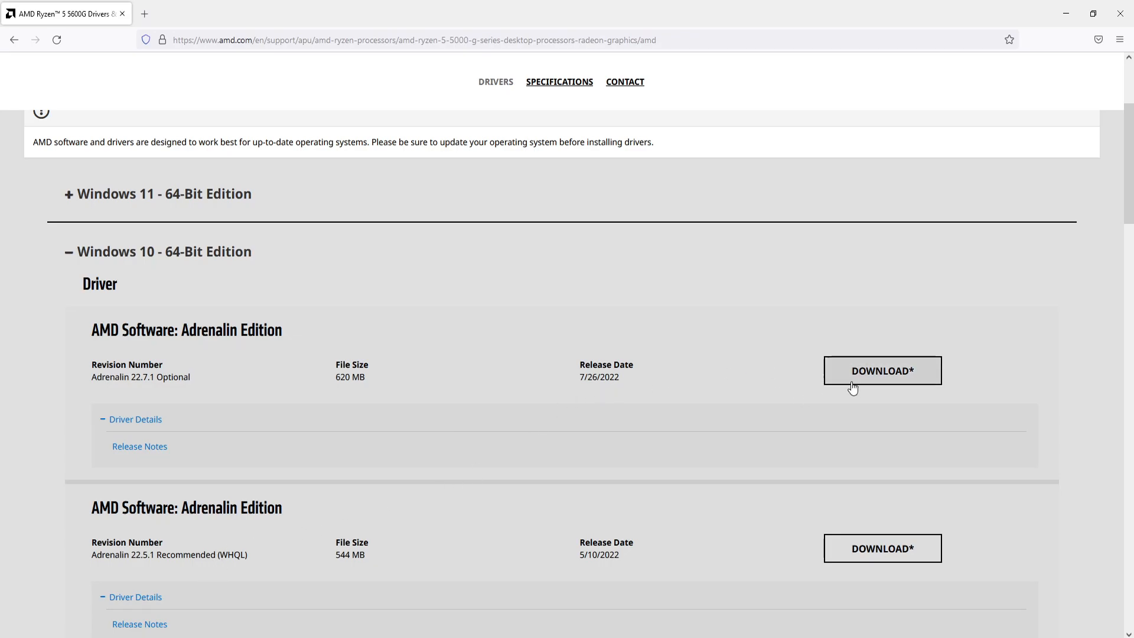
left_click(882, 371)
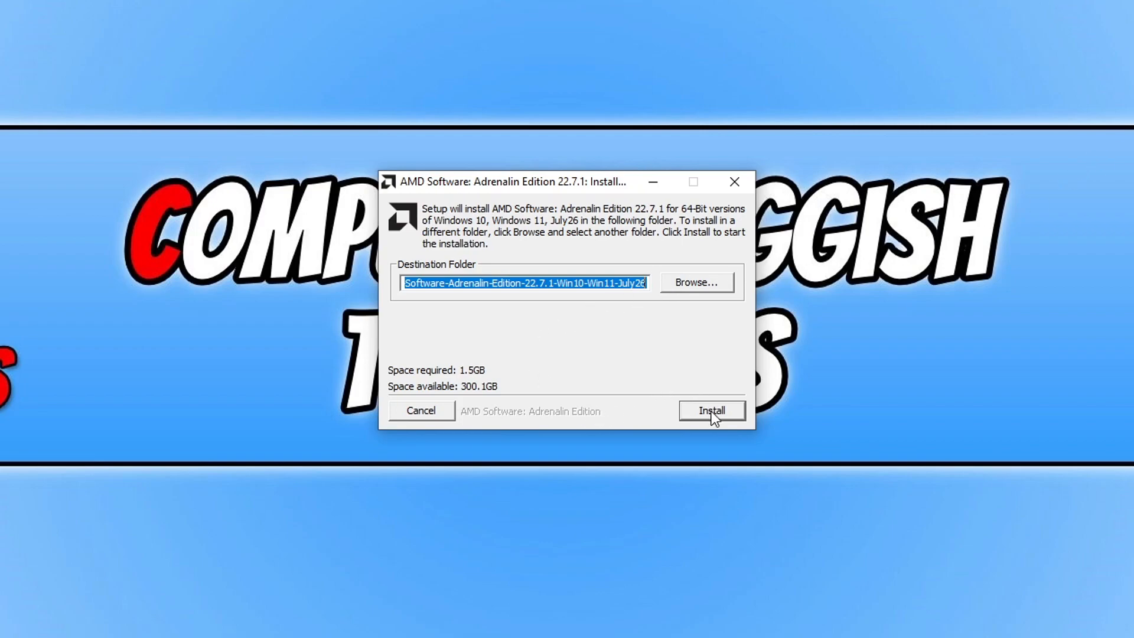
Extract the setup files, keep Full Install under Additional Options, and install Adrenalin 22.7.1
left_click(711, 410)
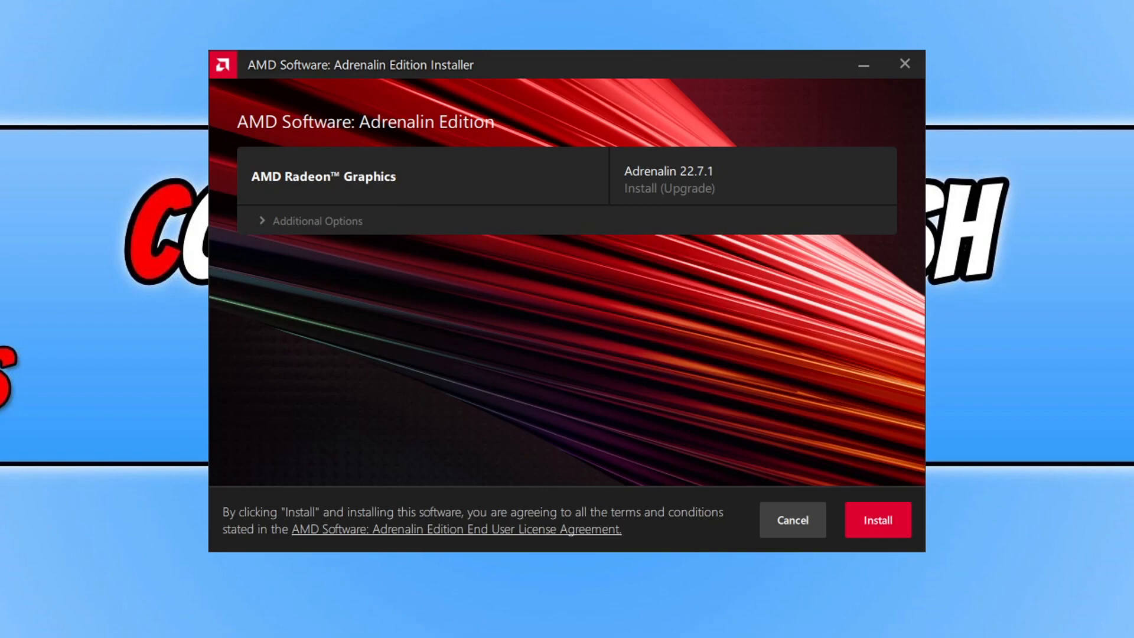
left_click(317, 220)
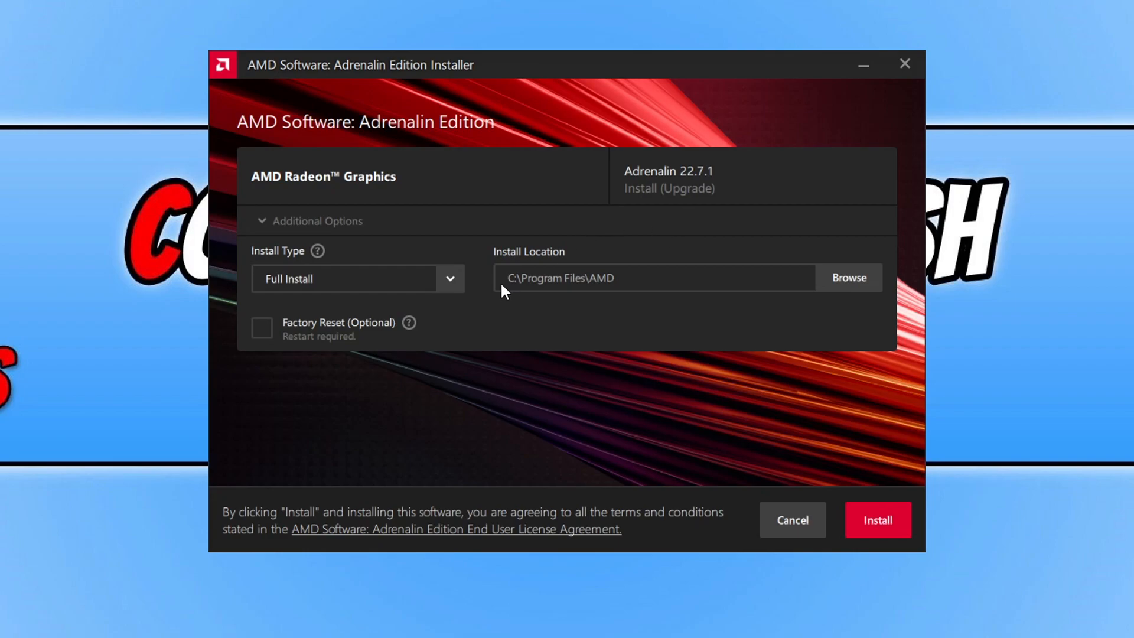
left_click(449, 278)
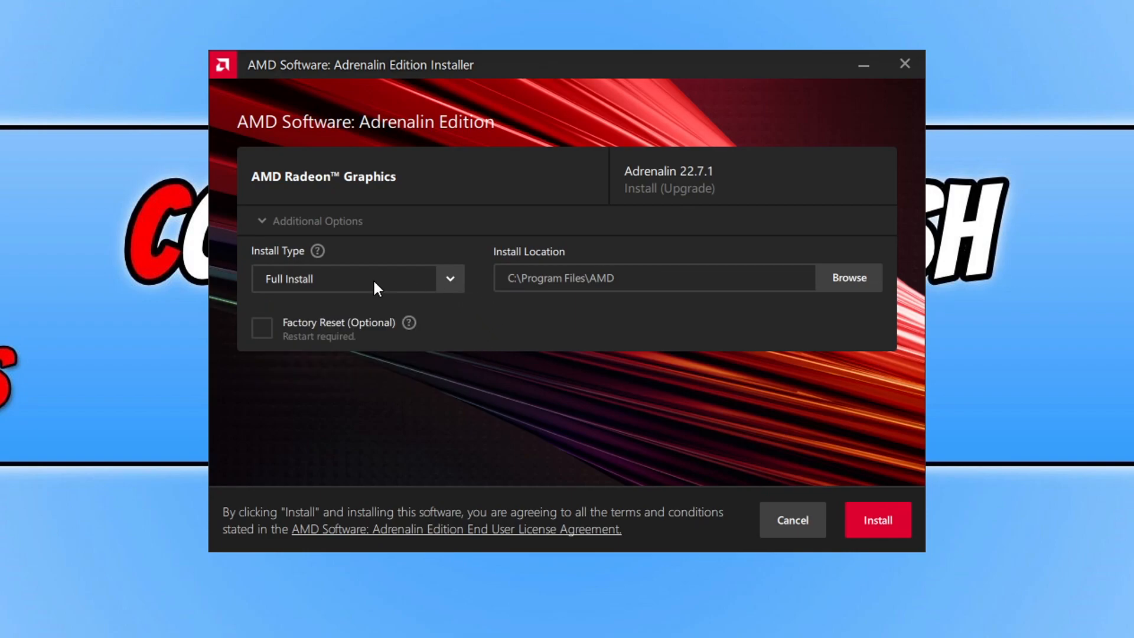
mouse_move(406, 238)
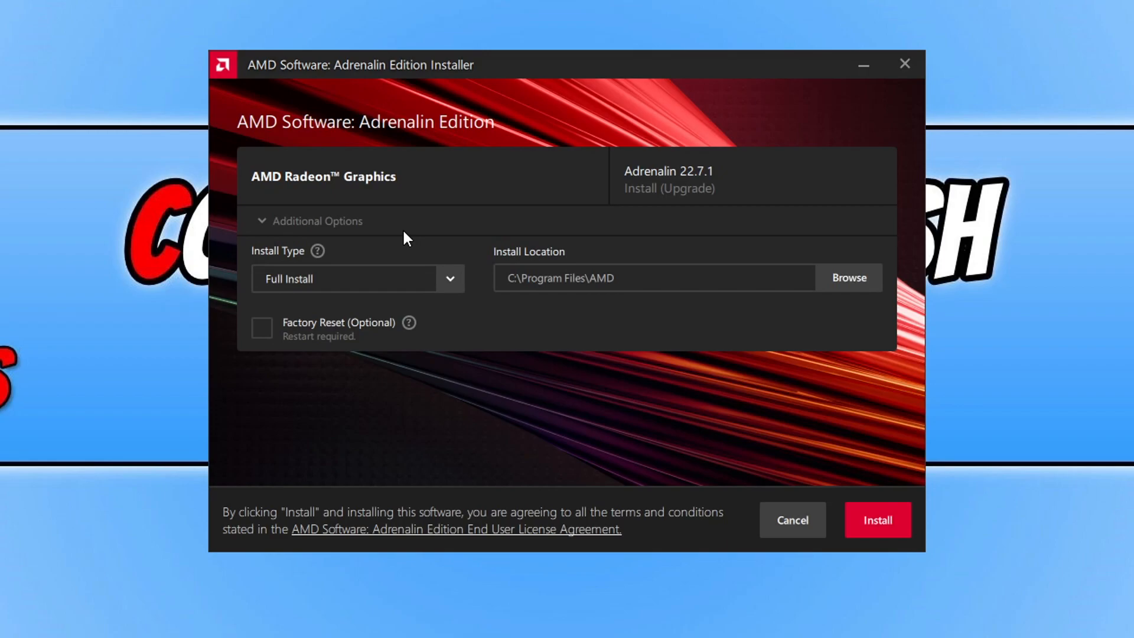
mouse_move(928, 541)
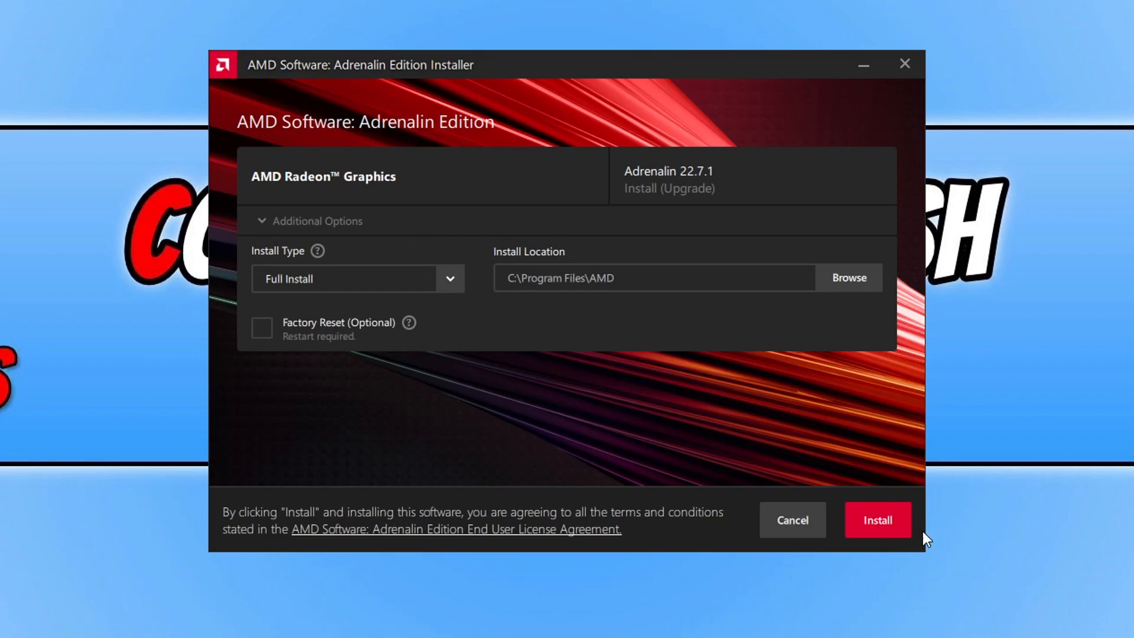
left_click(877, 519)
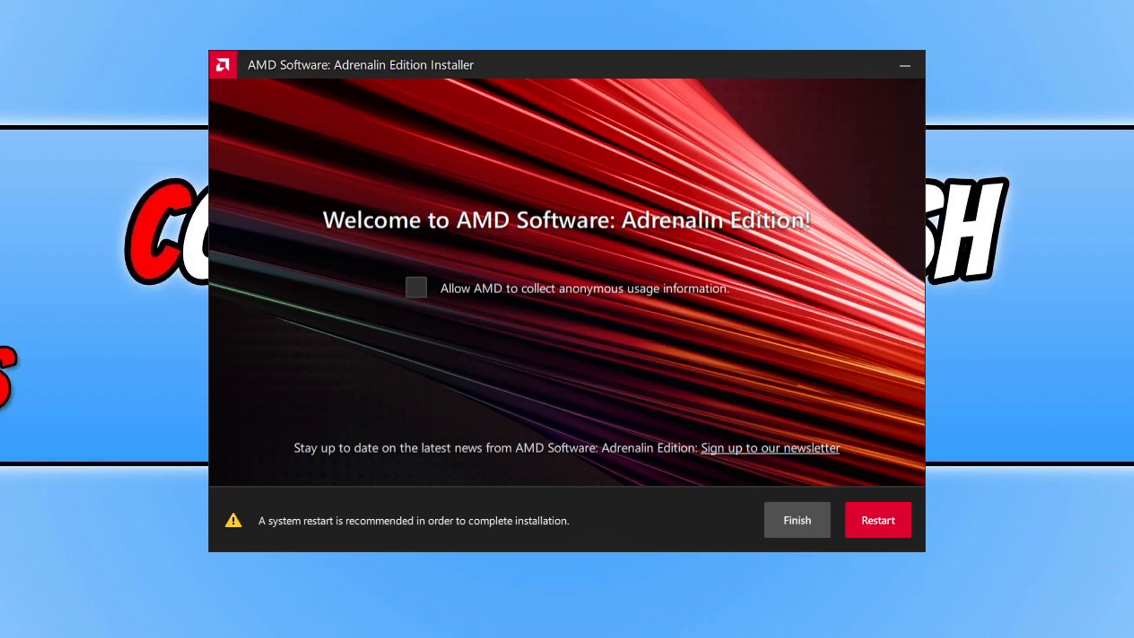